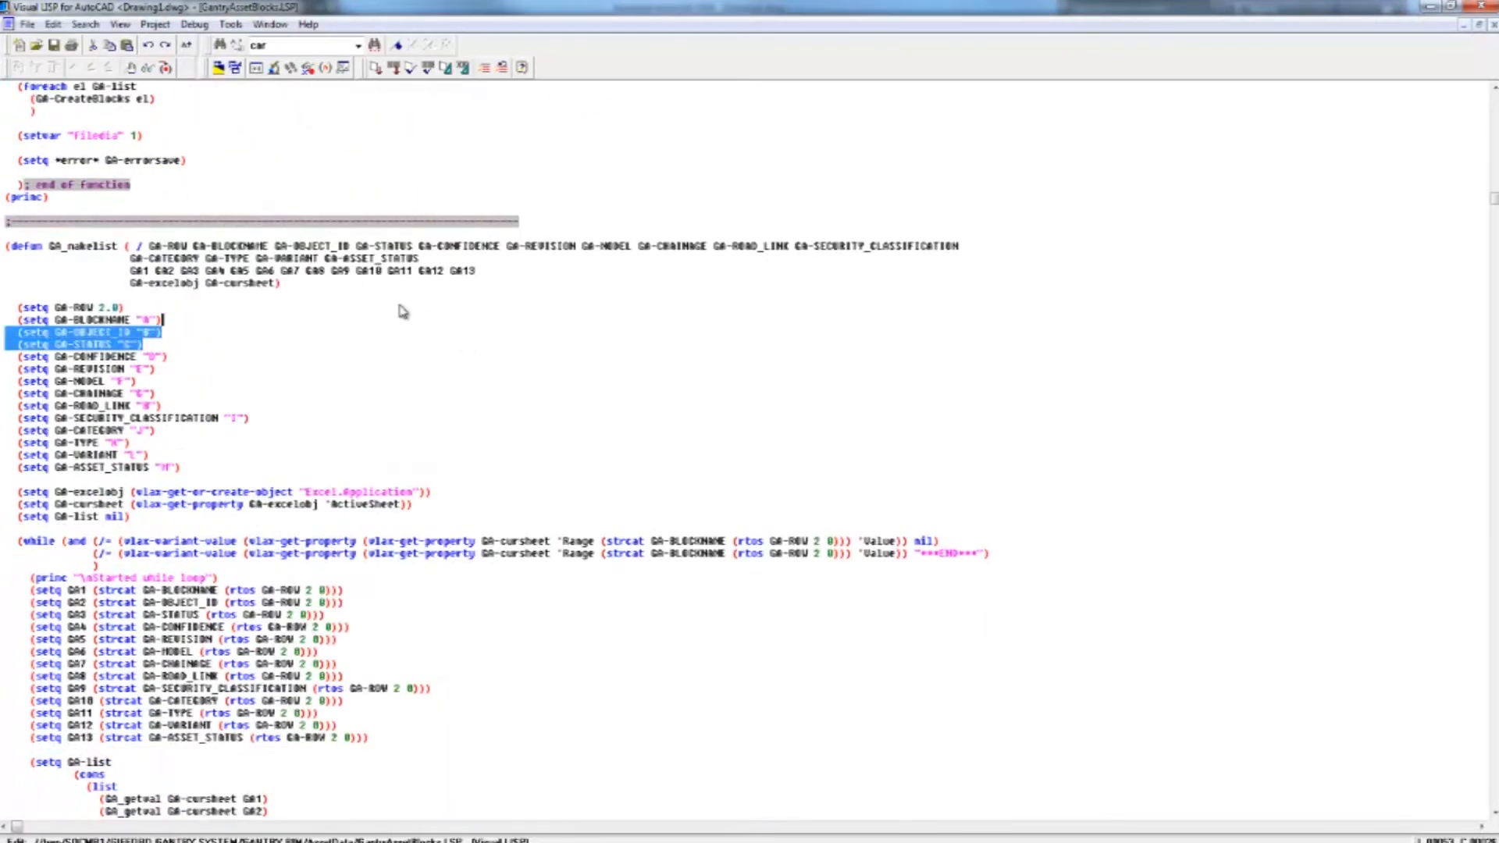
Review the Excel gantry definition sheet, then create the frame for gantry F18-S10-A1.
scroll(down, 3)
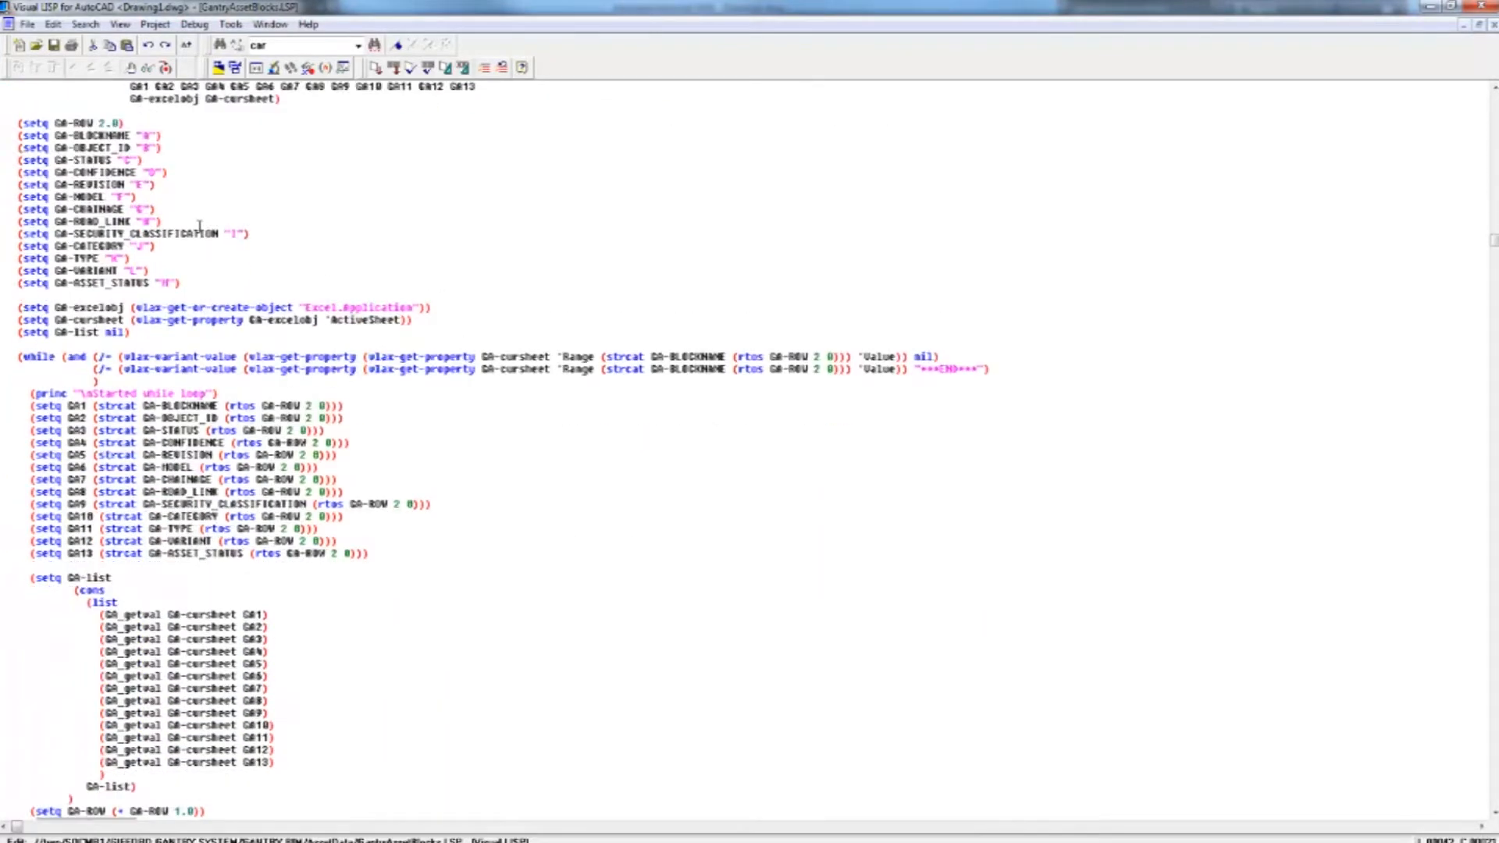
scroll(up, 3)
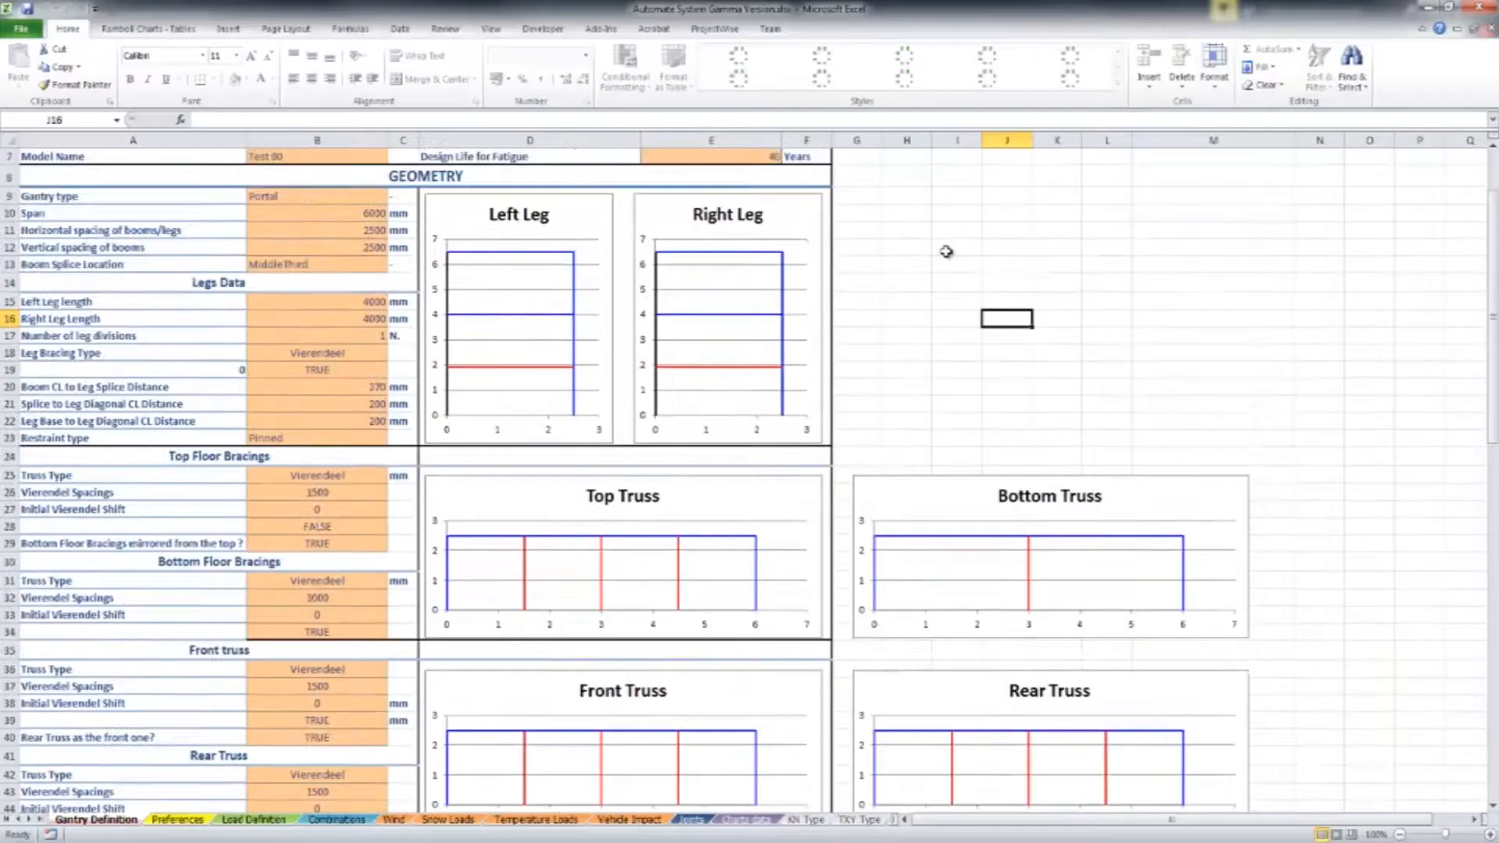
scroll(down, 3)
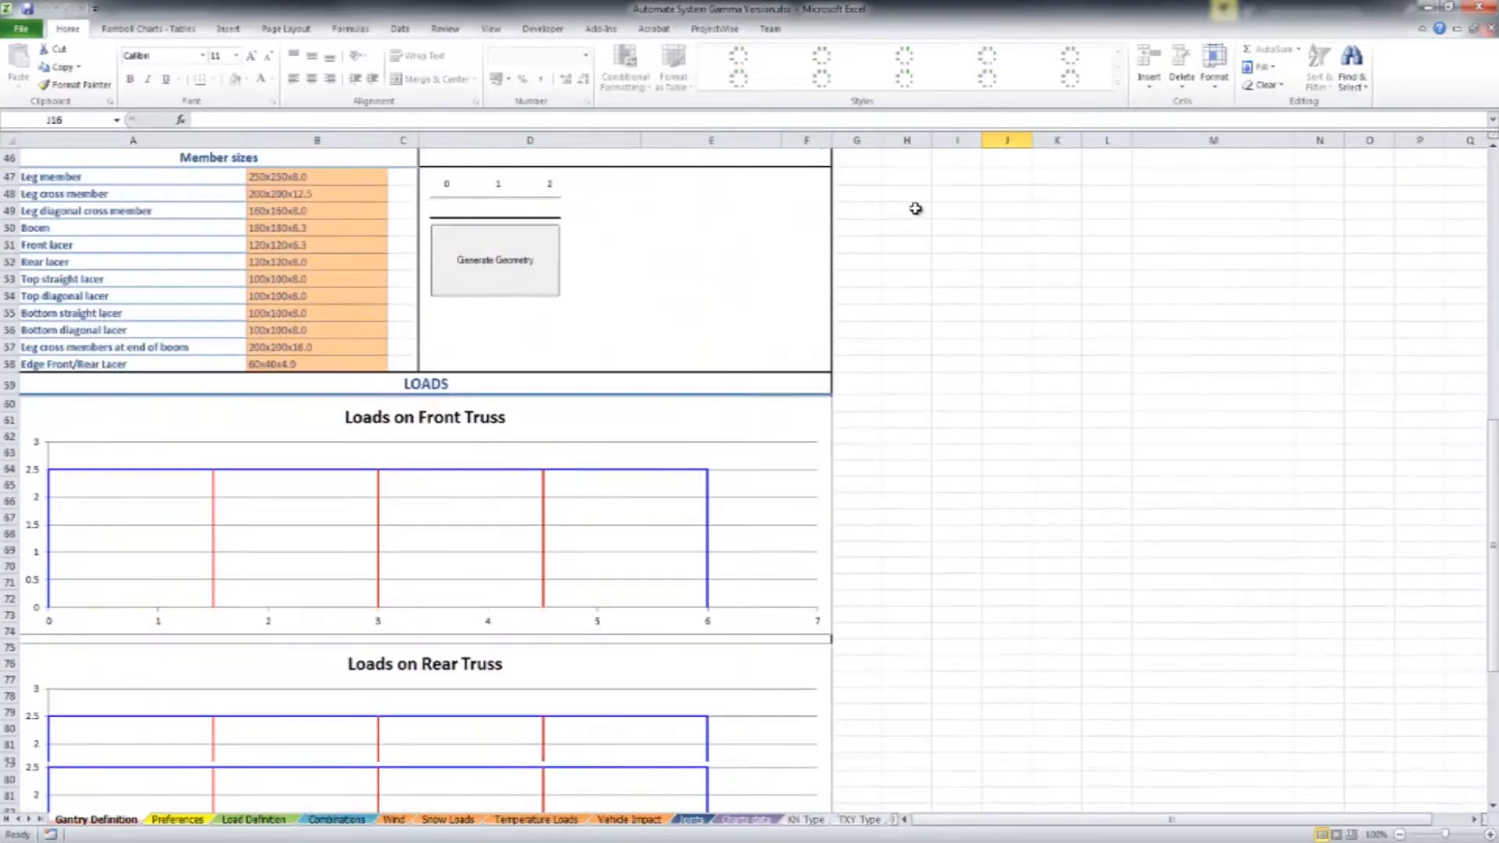
scroll(down, 3)
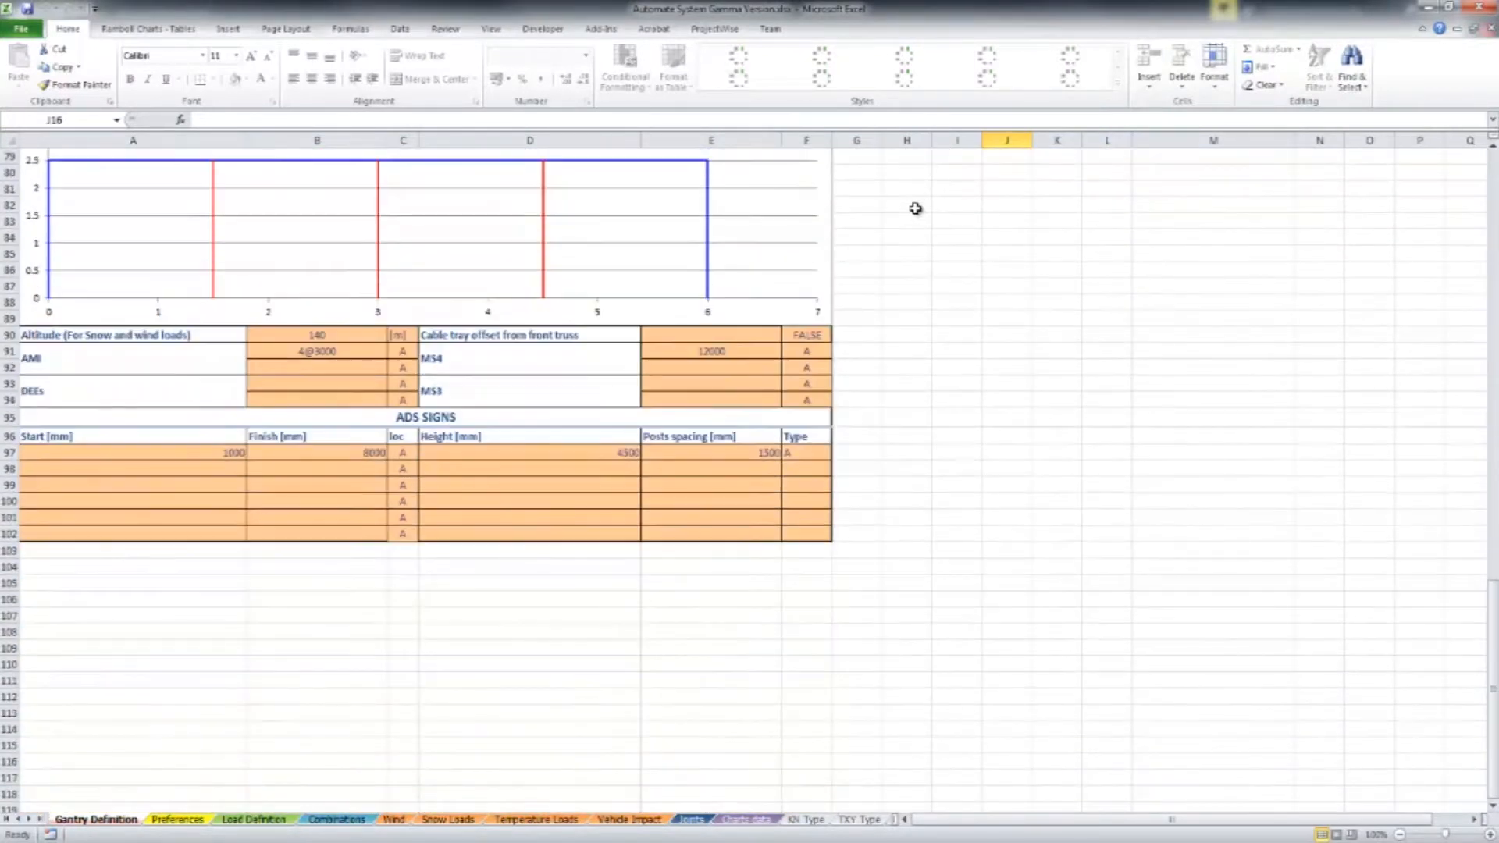
scroll(up, 3)
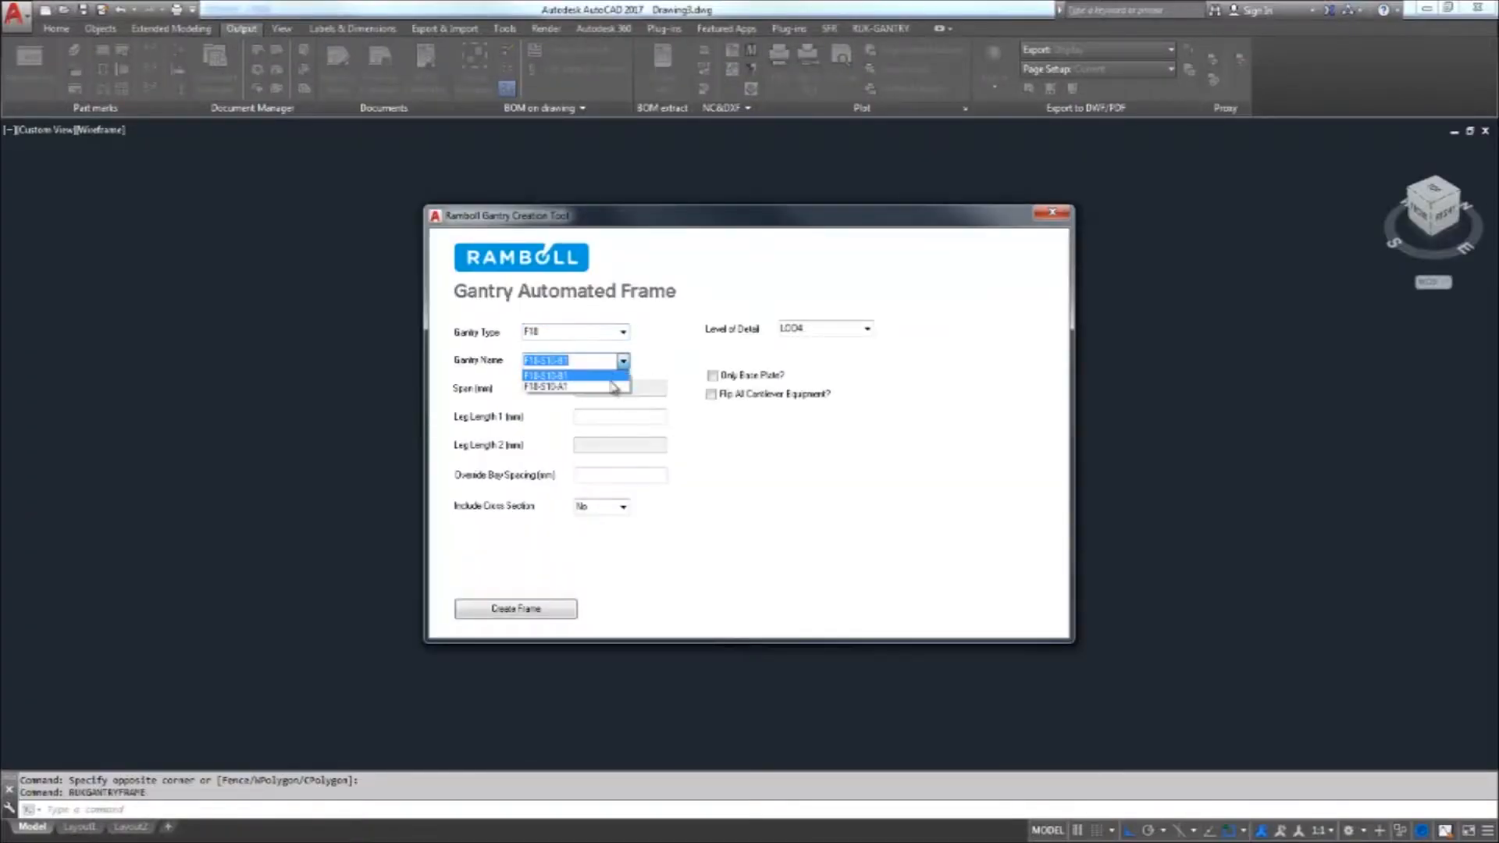
click(546, 388)
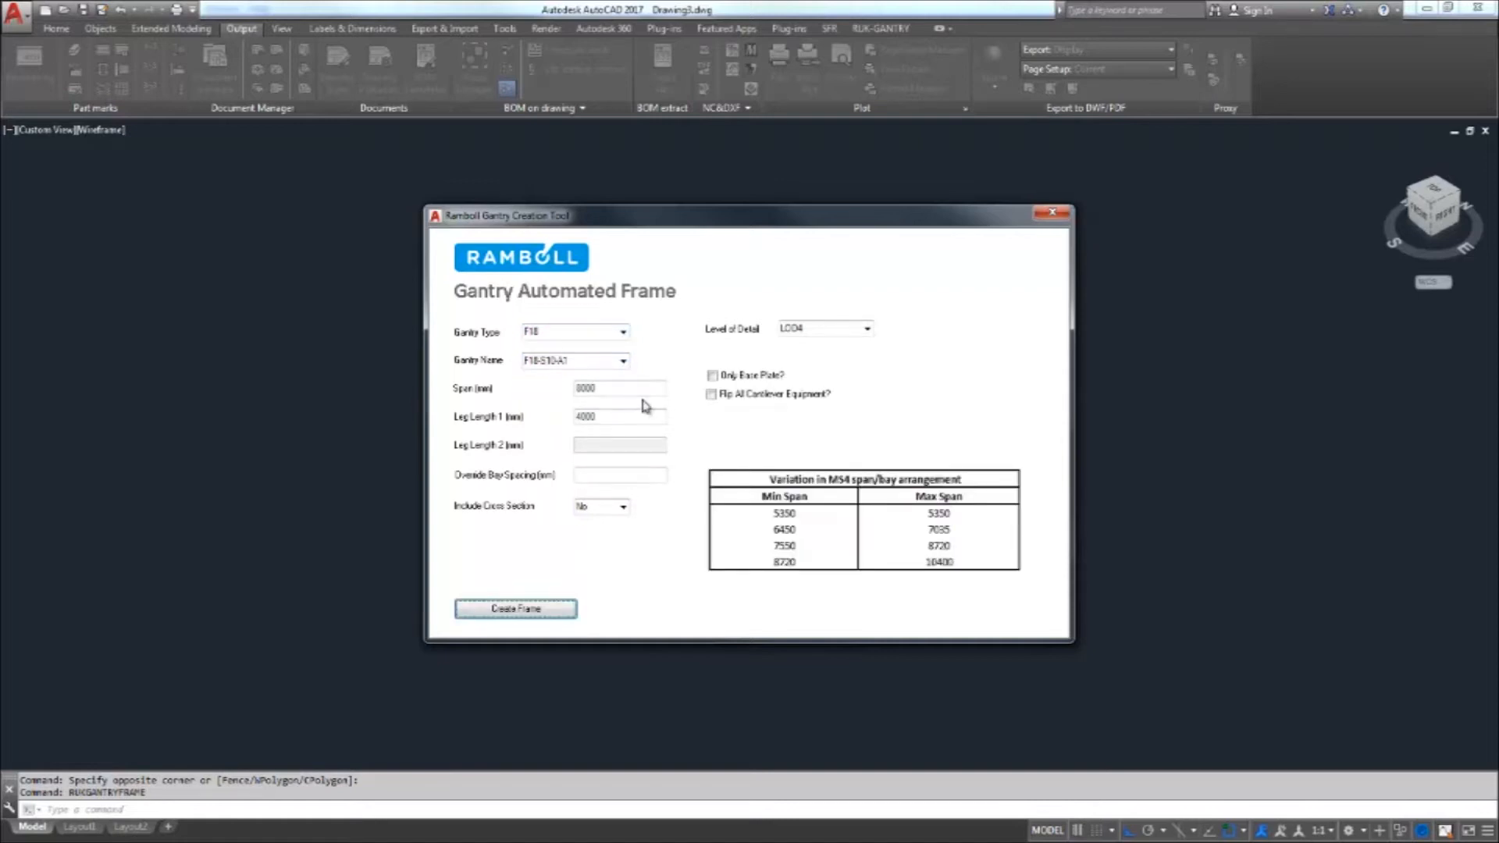
click(515, 608)
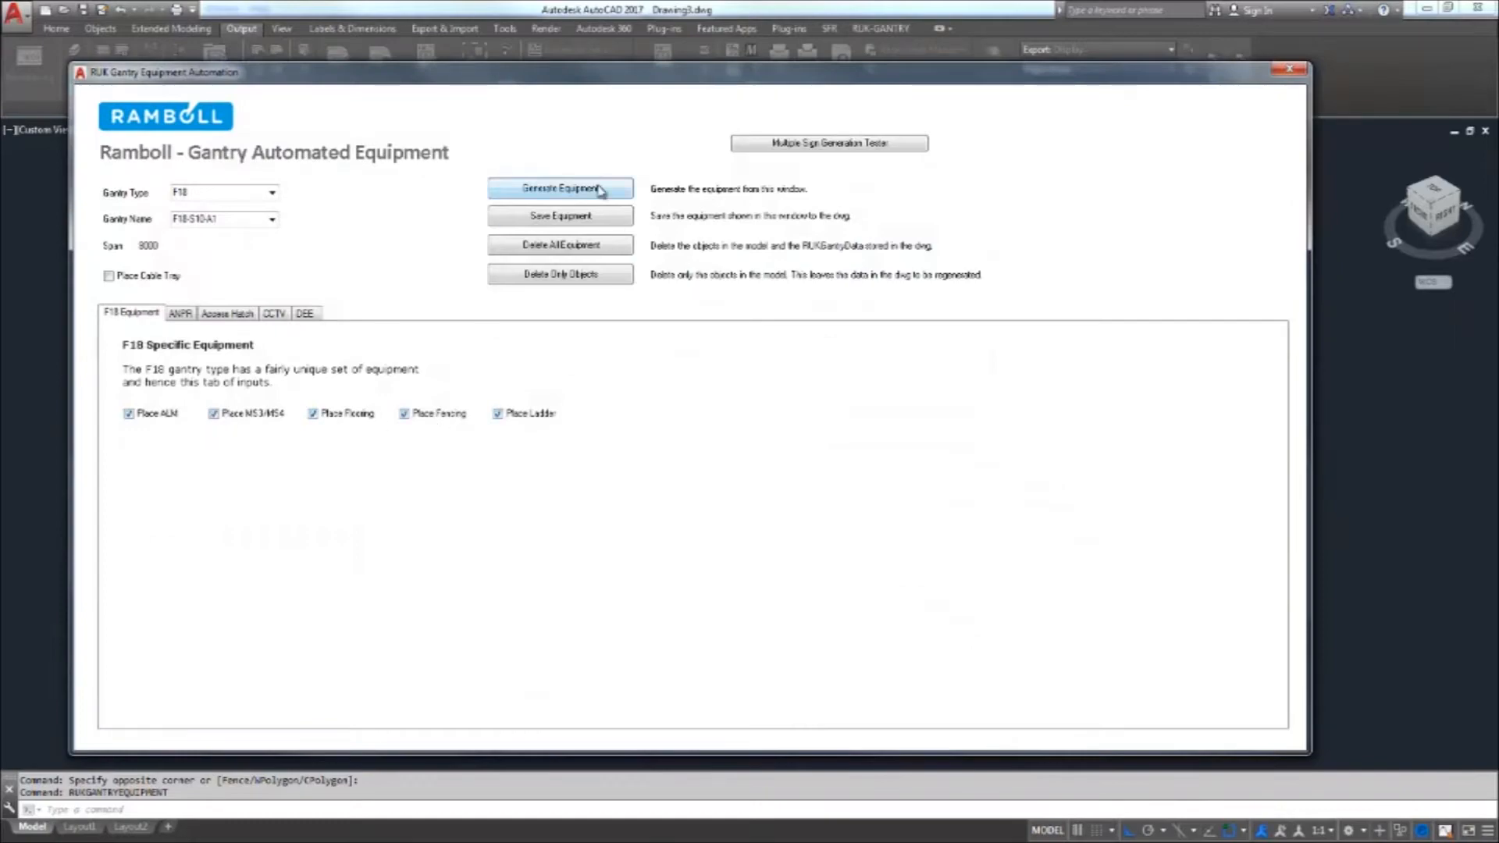
Generate the F18 gantry equipment, review the saved JSON, and list F15-S45-A1 X-bracings.
click(561, 188)
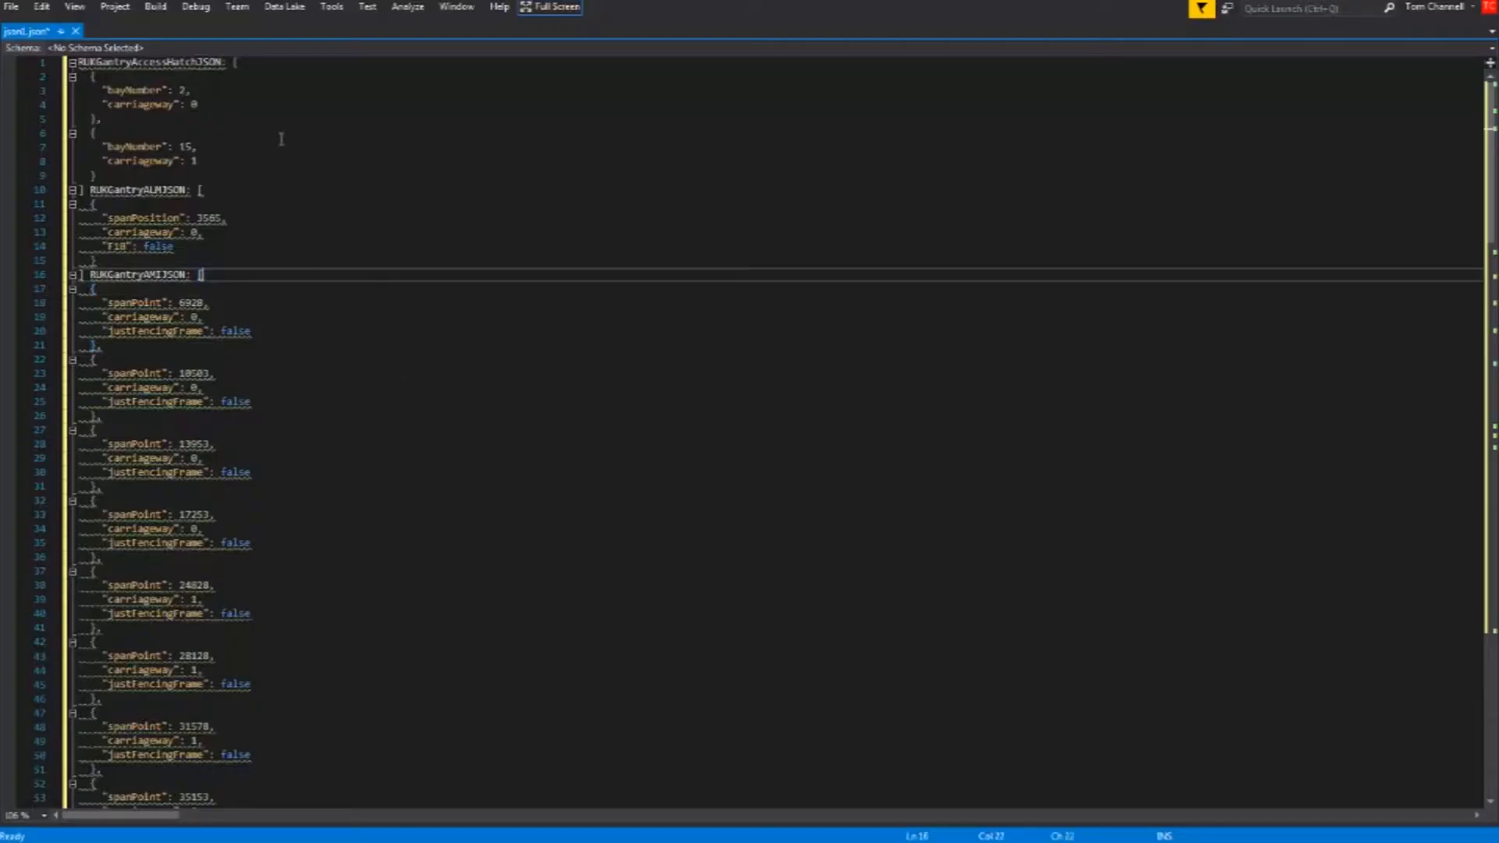
scroll(down, 3)
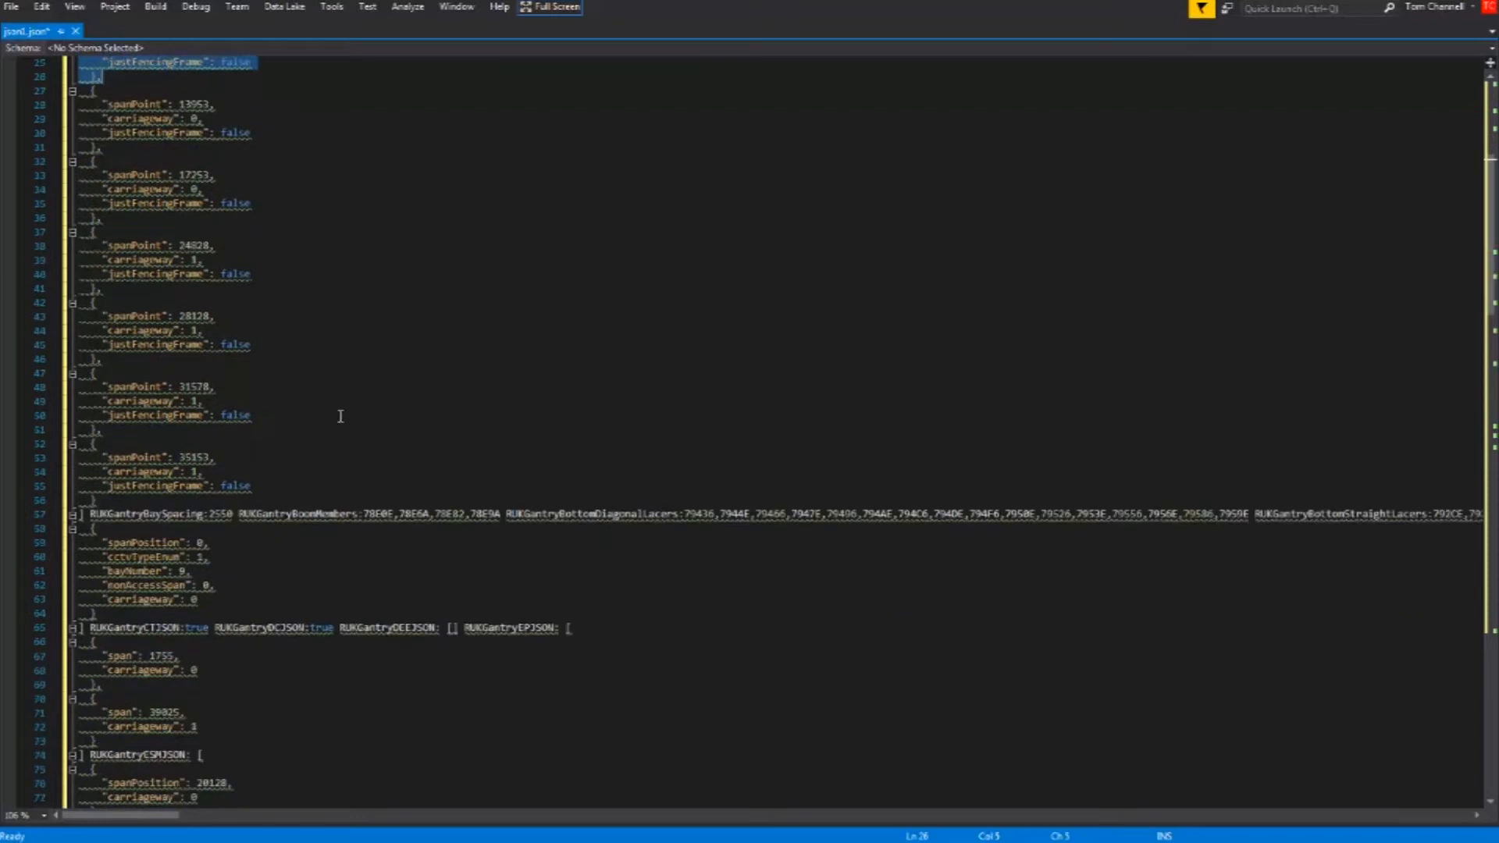
scroll(down, 3)
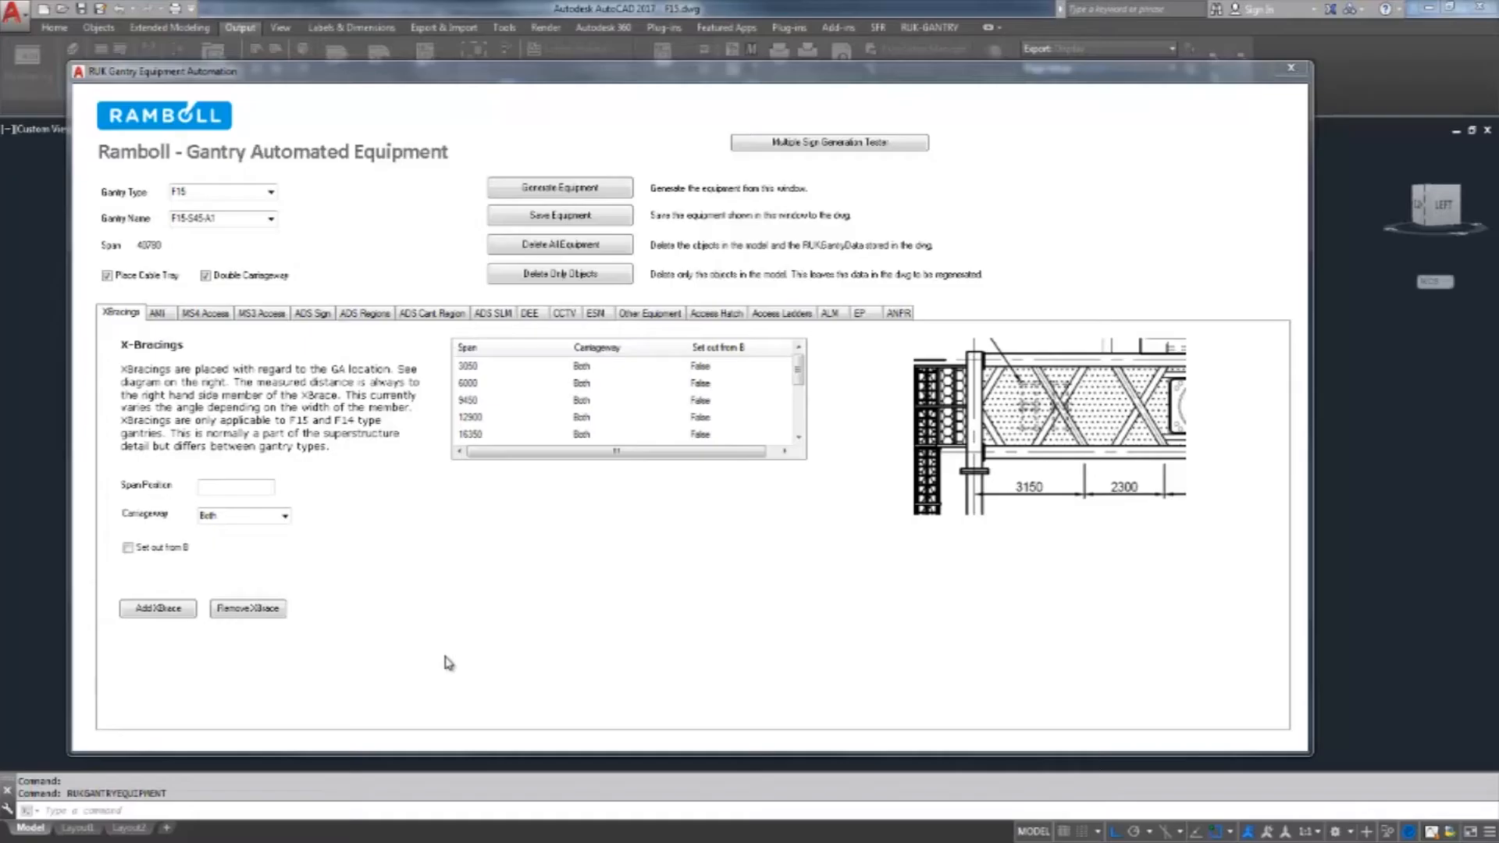
Browse the F15-S45-A1 MS4 Access, ADS Regions and DEE camera equipment tabs.
click(203, 313)
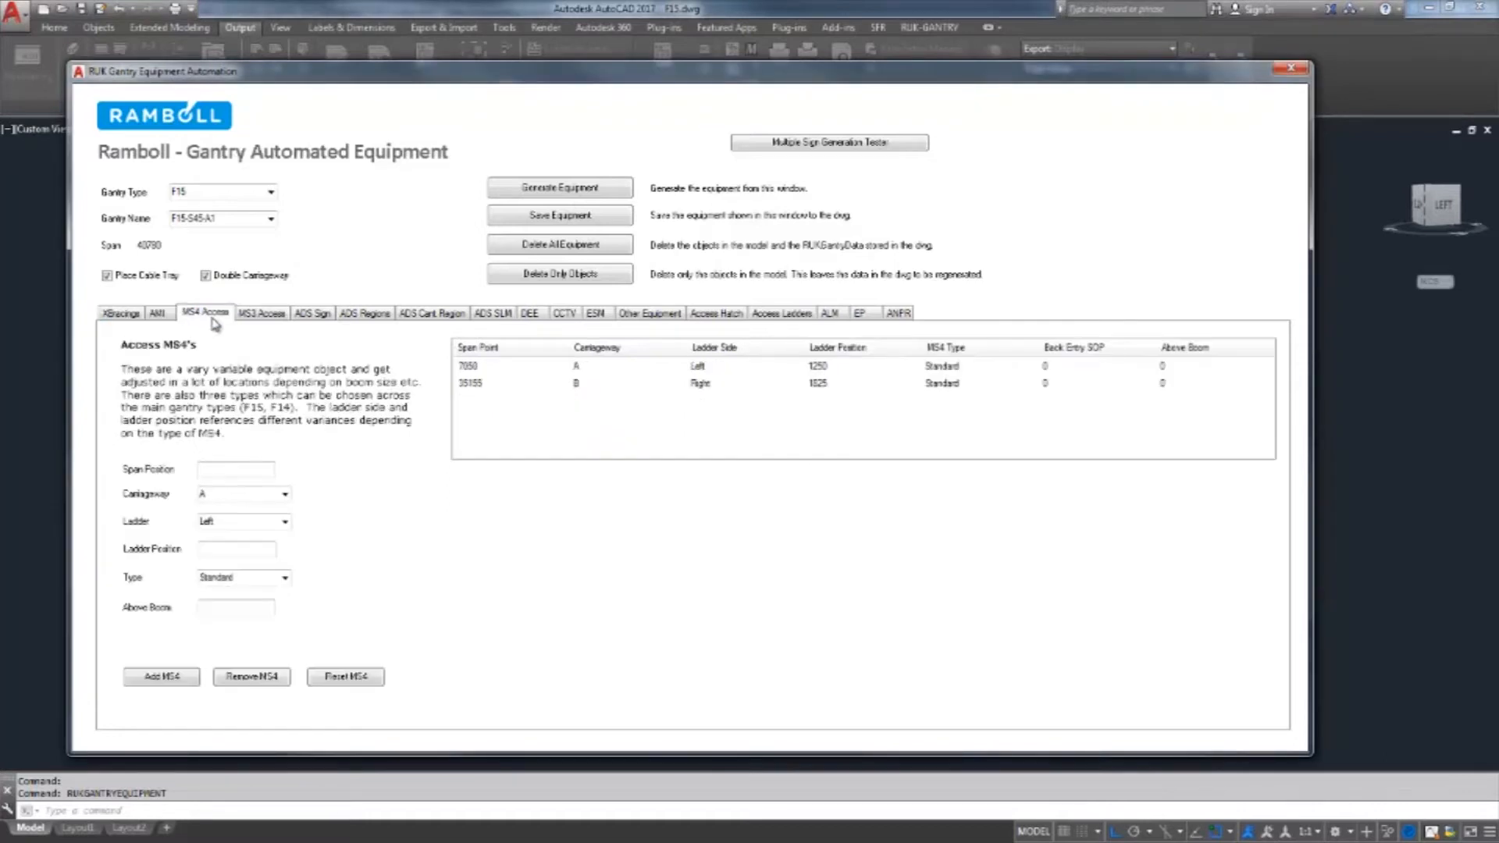
click(364, 313)
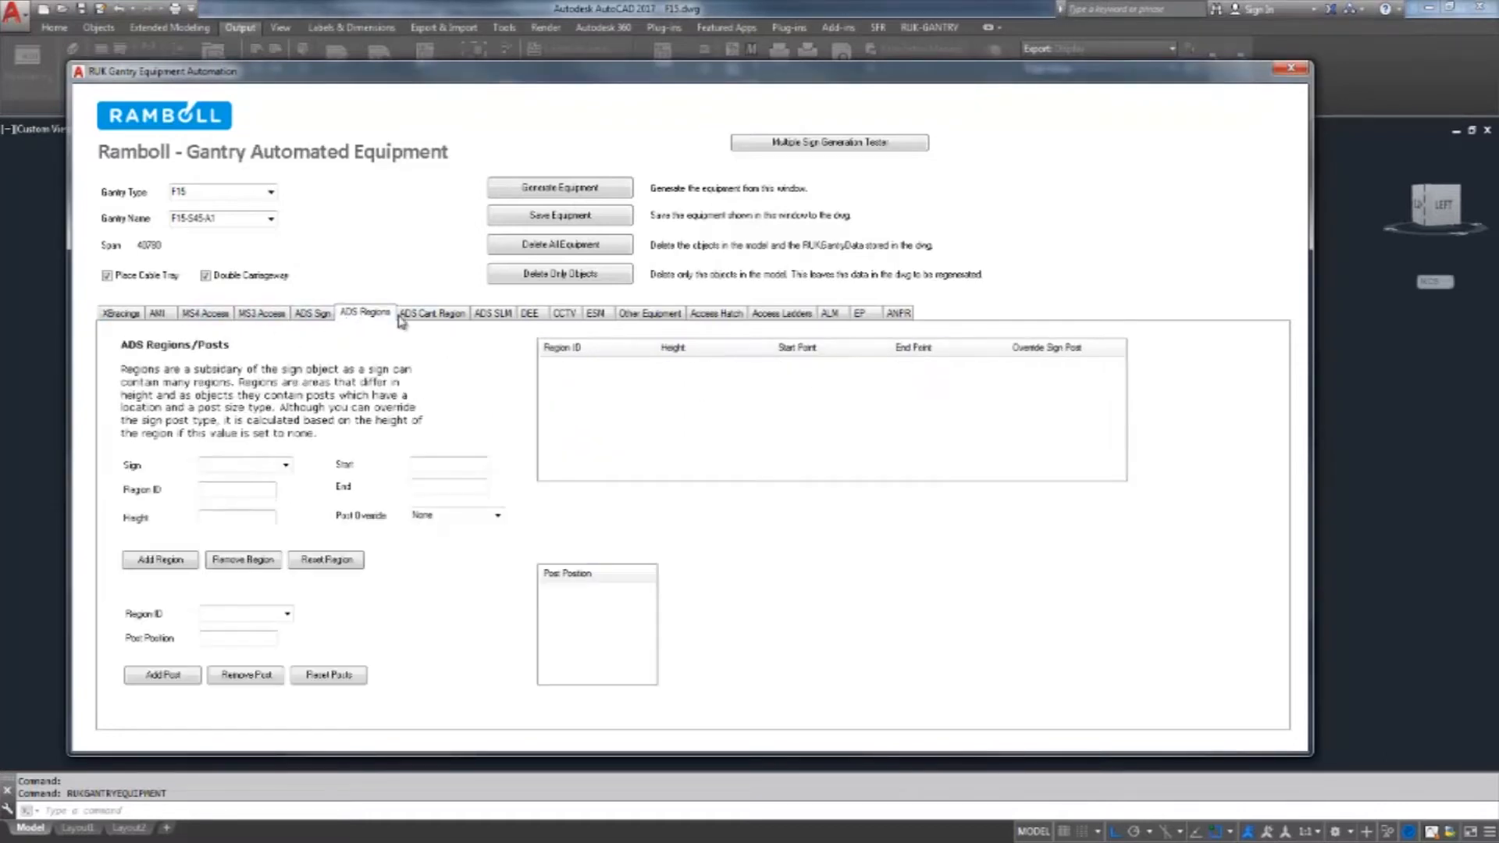
click(529, 312)
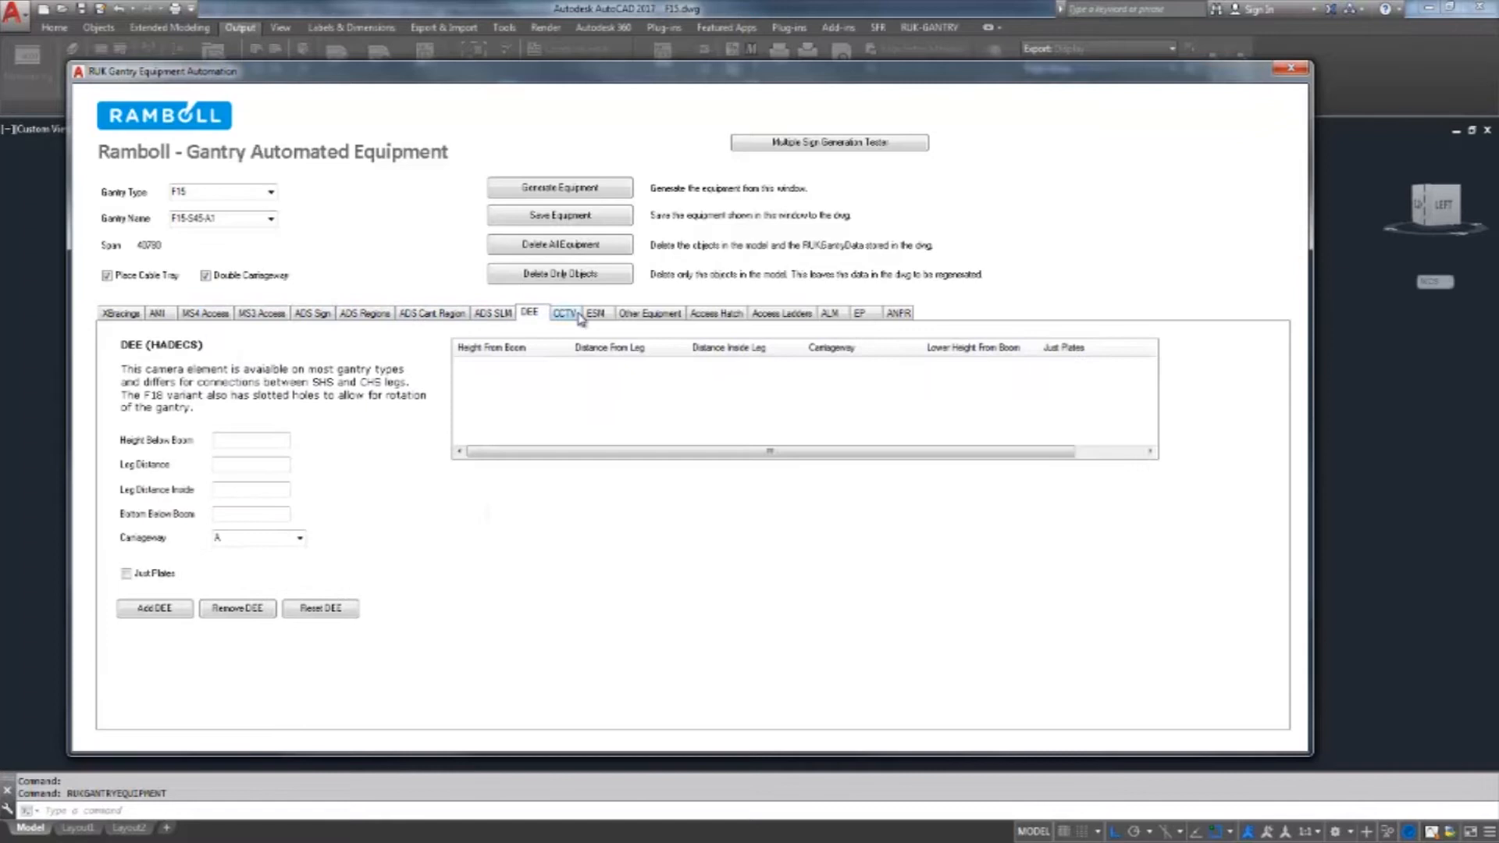